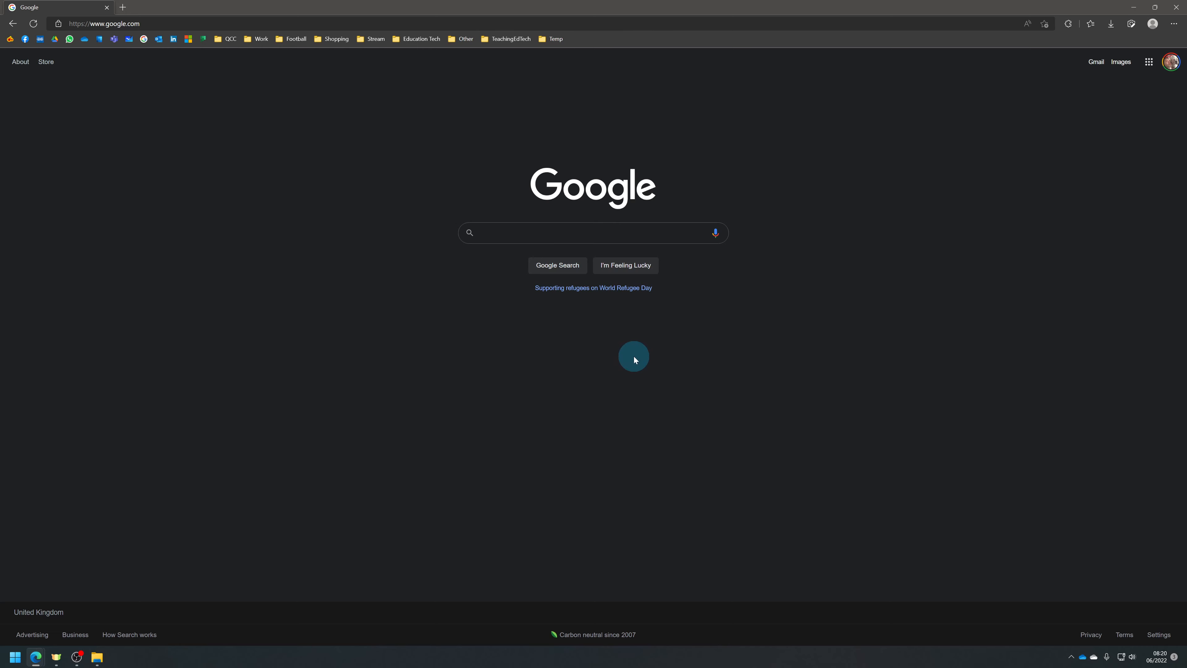
pyautogui.moveTo(437, 185)
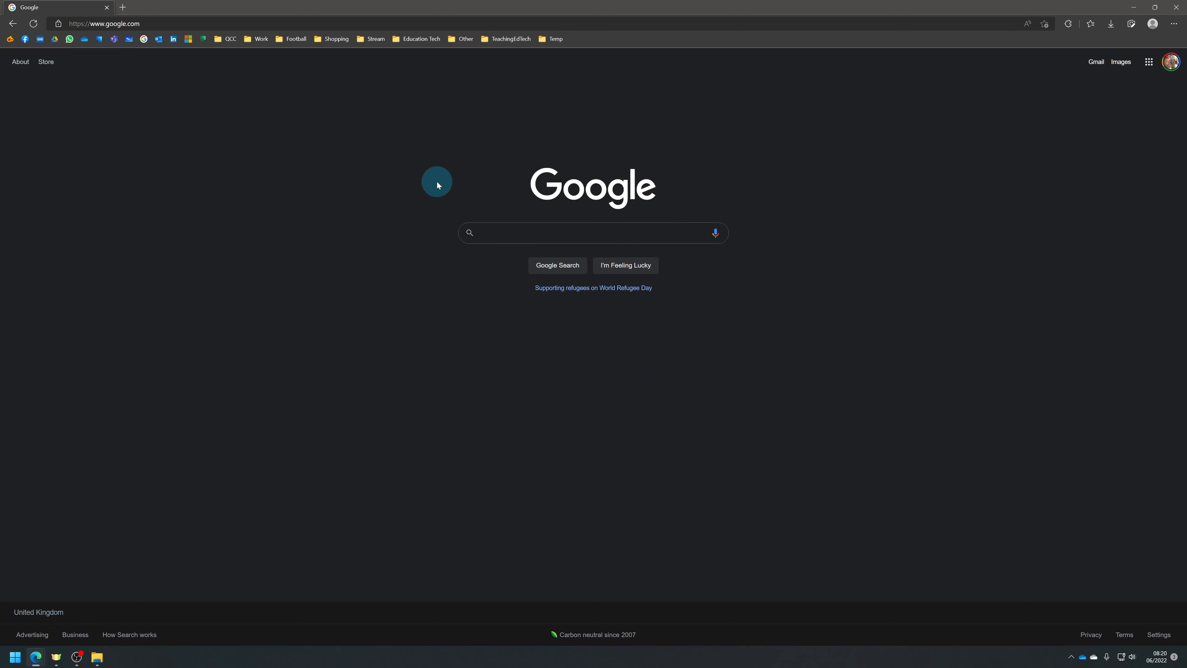
pyautogui.moveTo(638, 351)
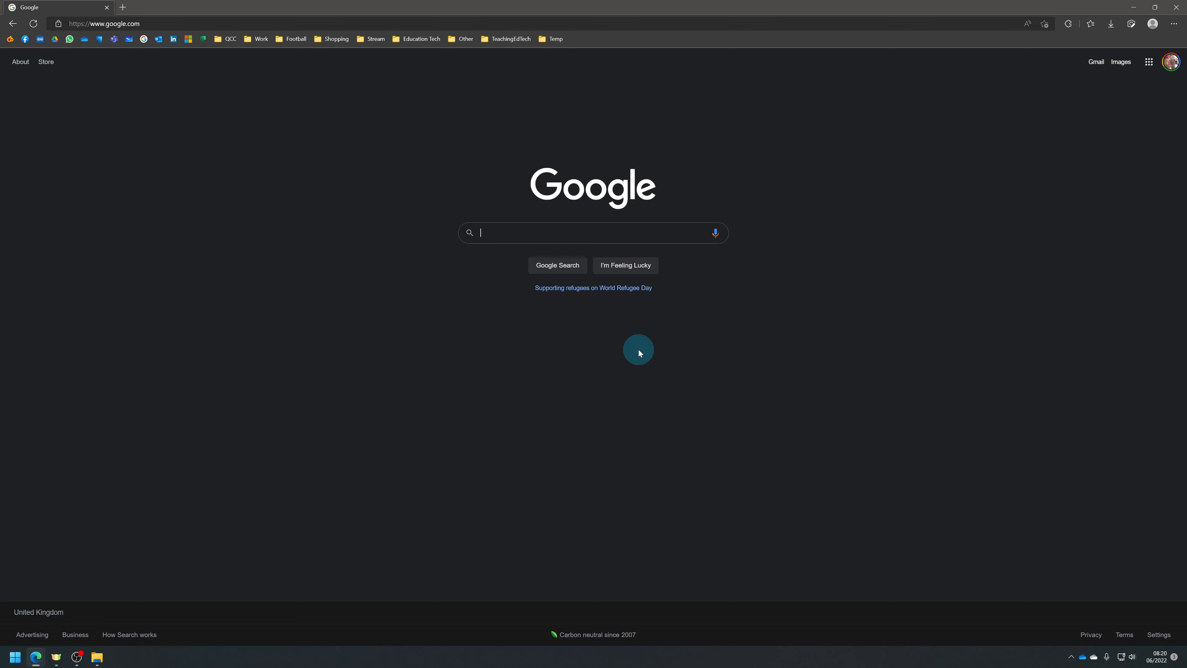
pyautogui.moveTo(925, 136)
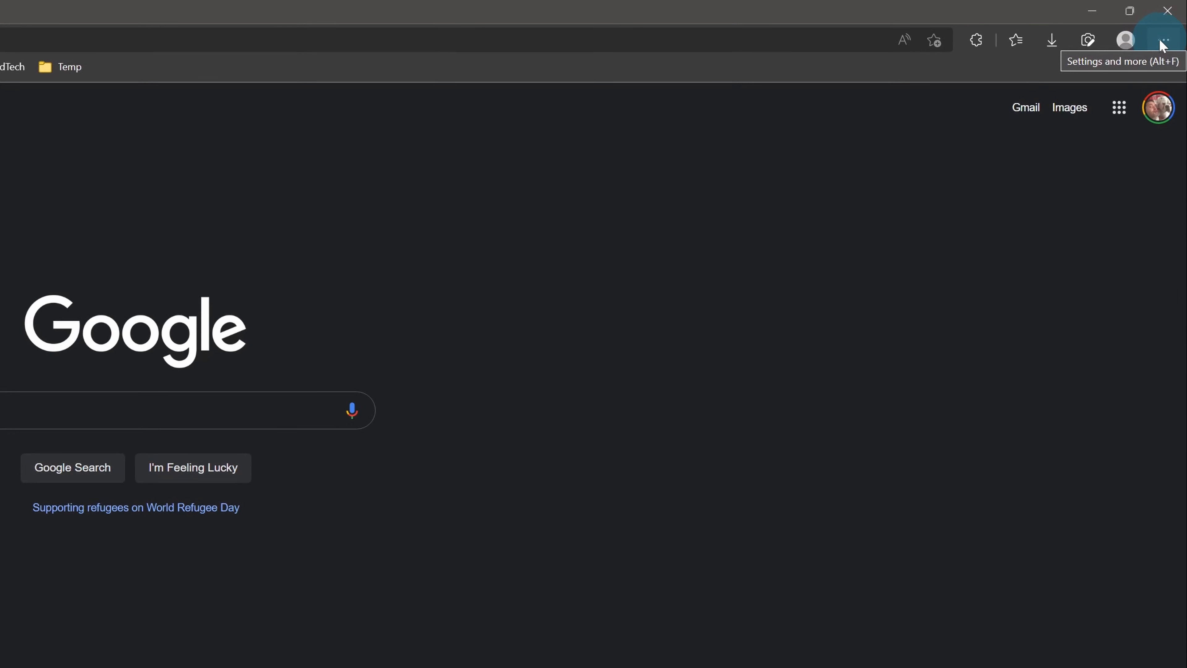
# Step: Open Edge's Settings from the Settings and more (…) menu in a new tab
pyautogui.click(1163, 40)
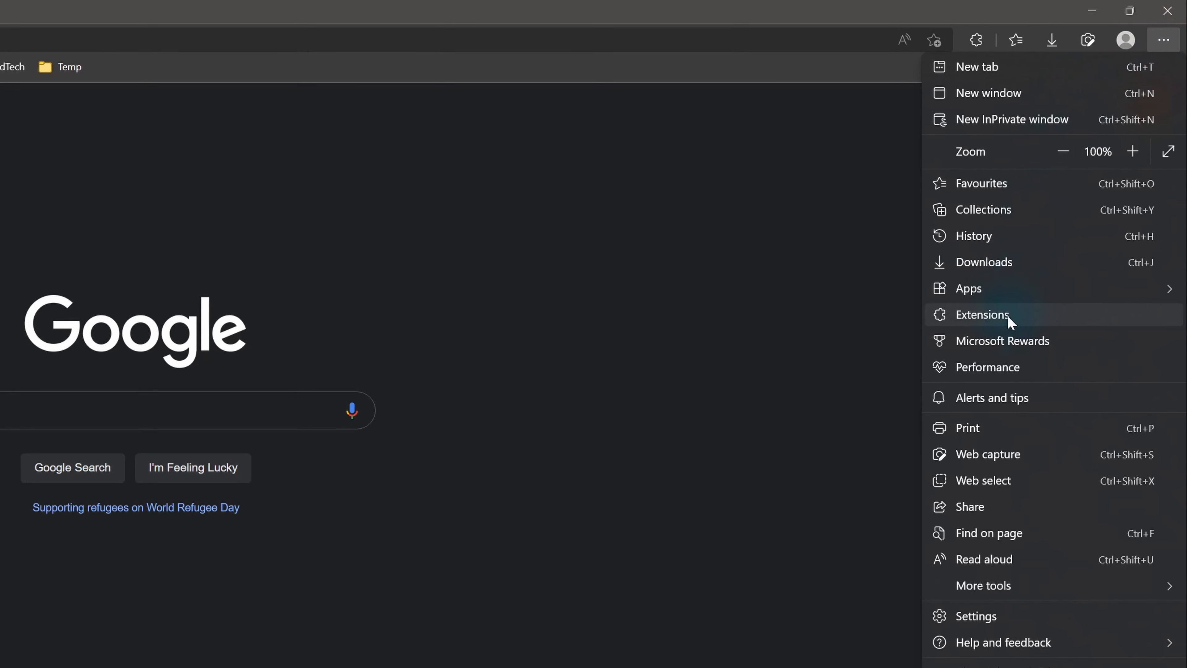
pyautogui.moveTo(1014, 560)
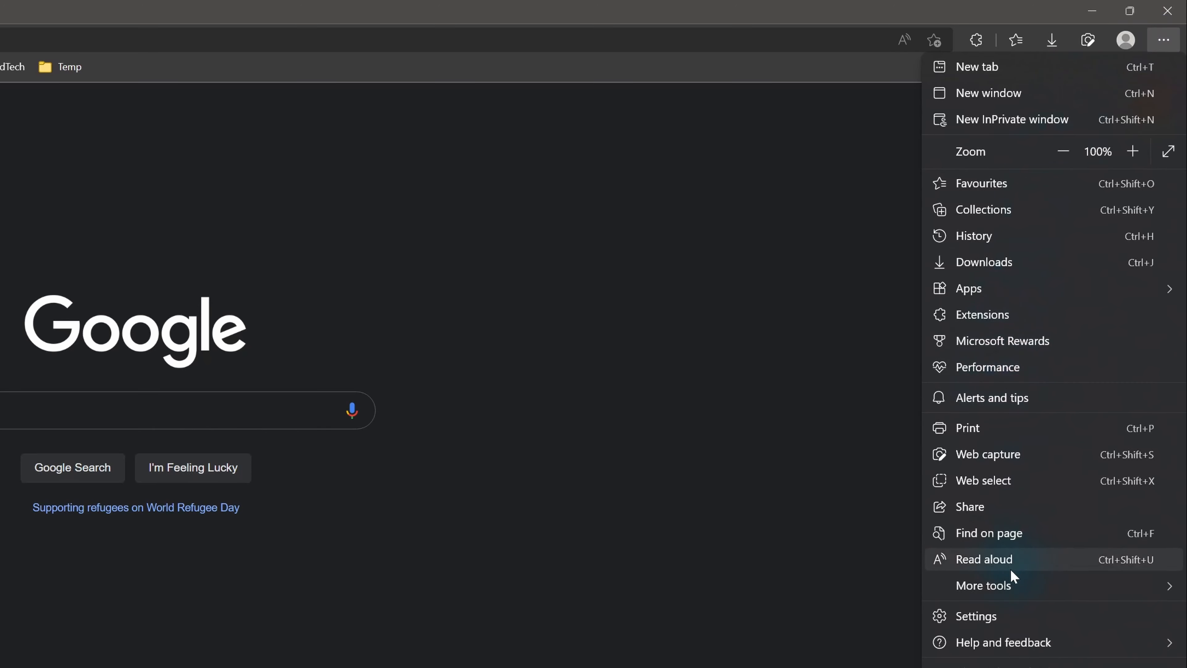
pyautogui.click(977, 616)
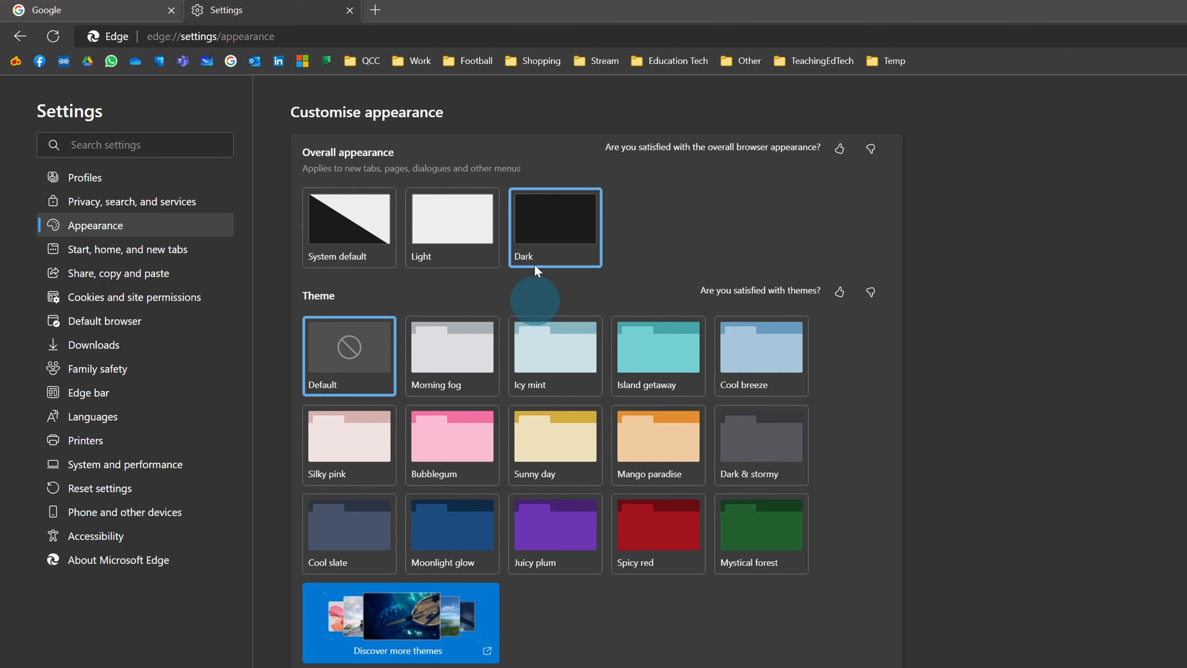
pyautogui.moveTo(451, 218)
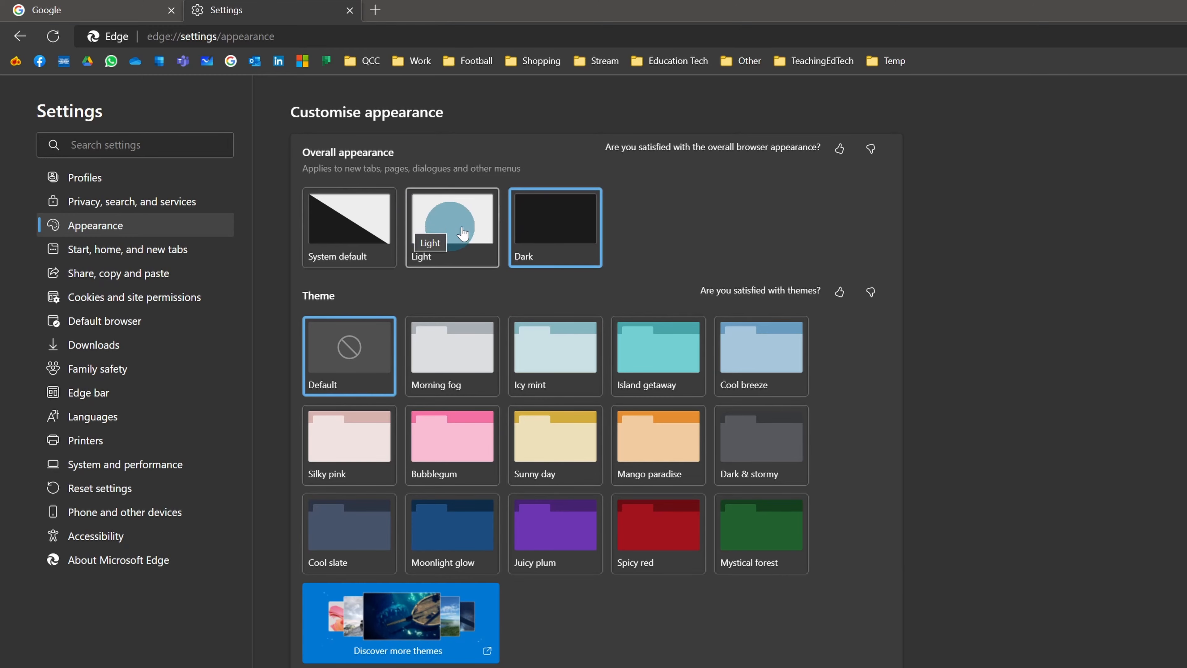
pyautogui.click(451, 219)
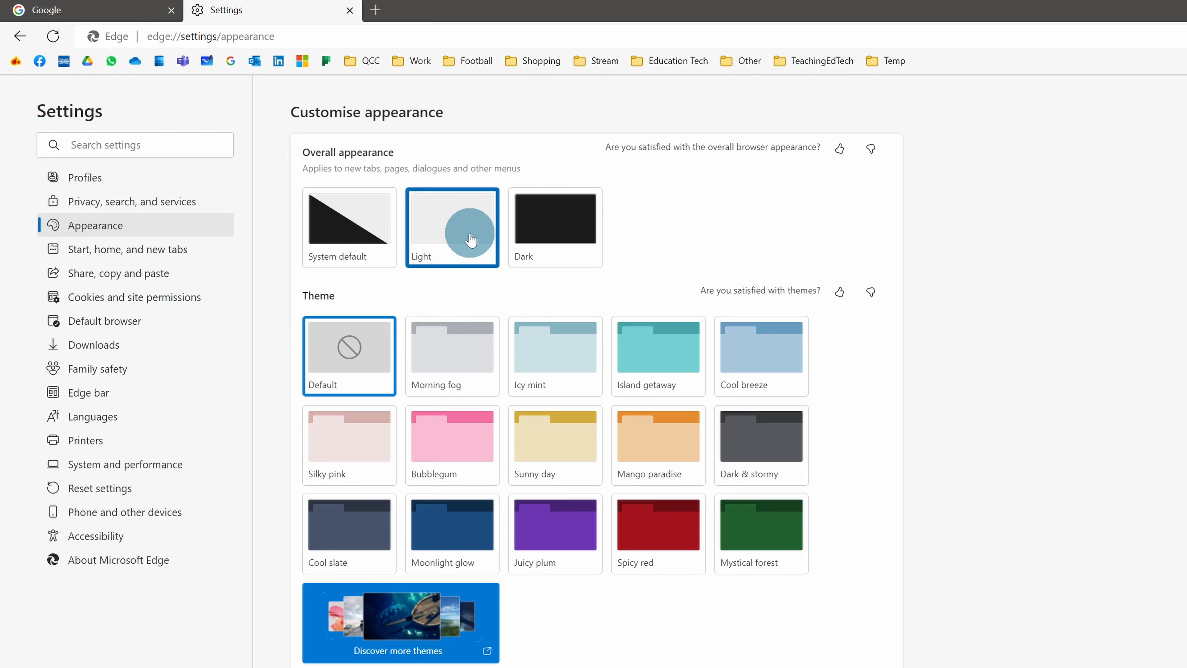
pyautogui.moveTo(554, 227)
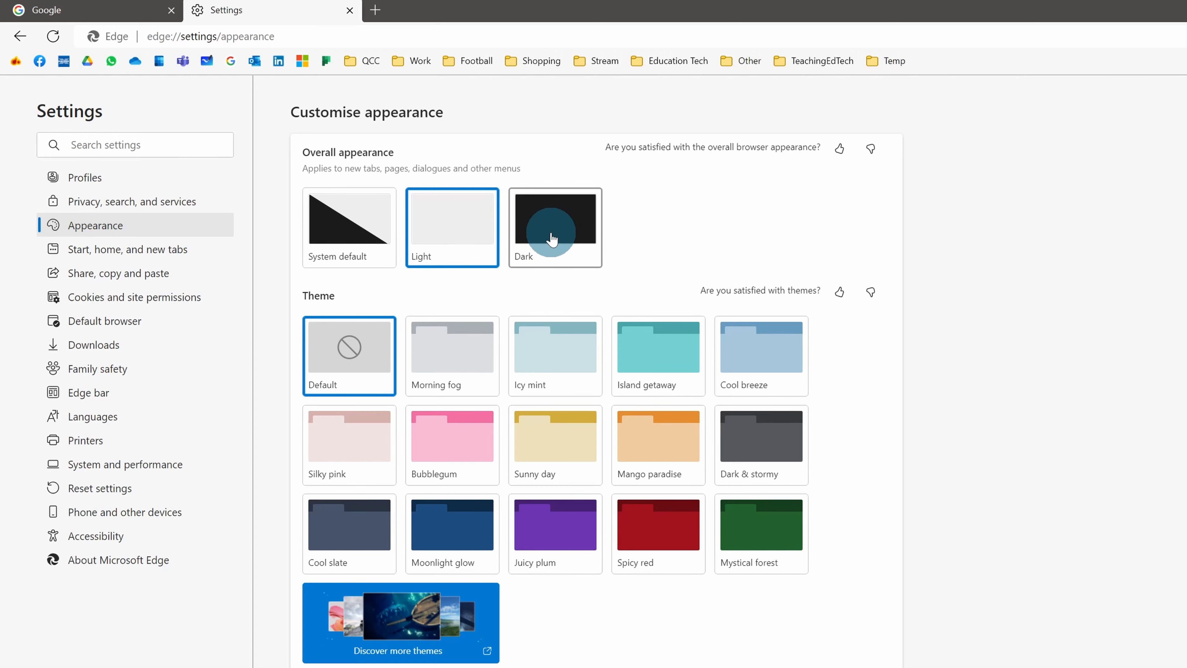
pyautogui.click(555, 219)
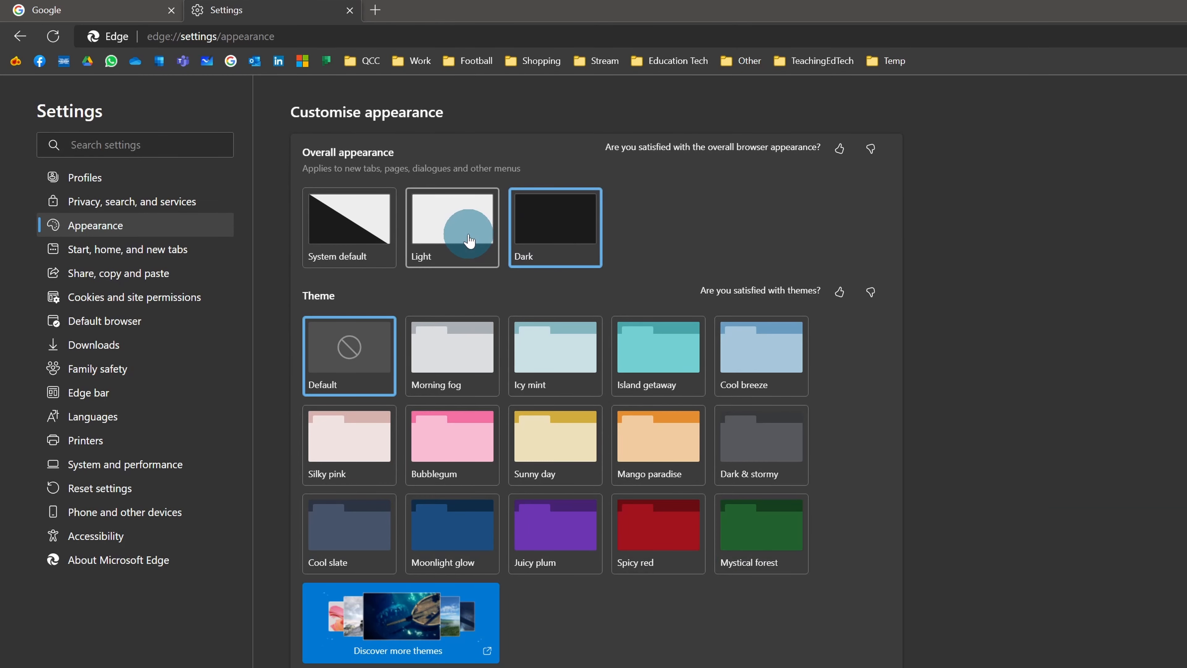
pyautogui.moveTo(420, 533)
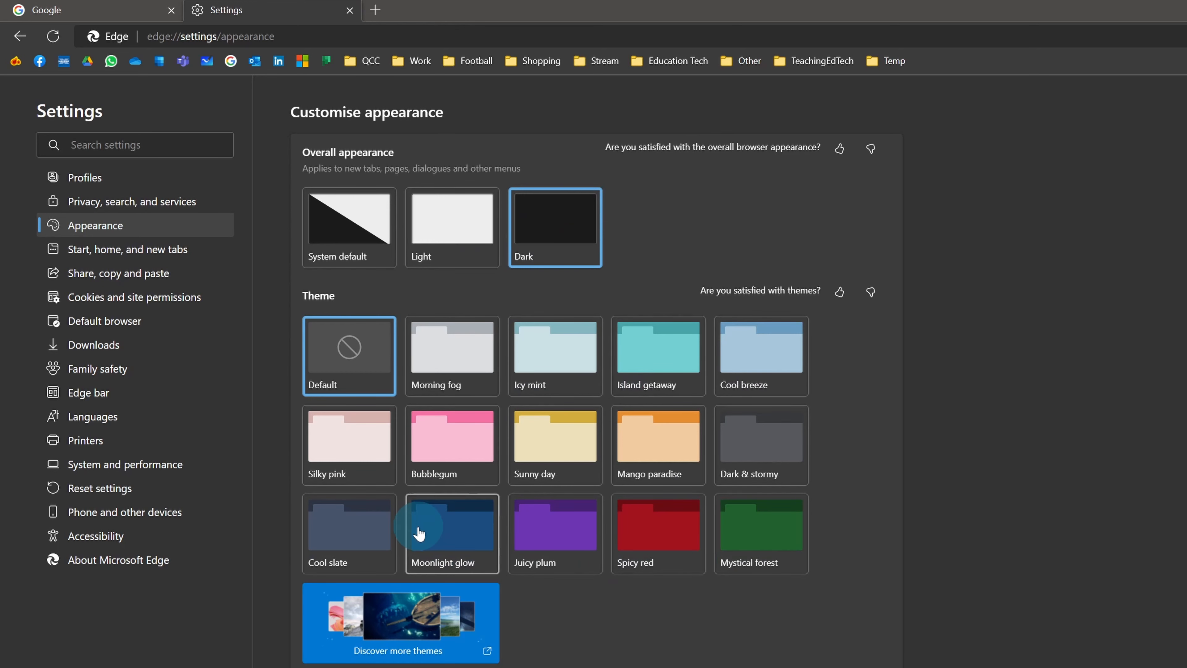
pyautogui.click(452, 525)
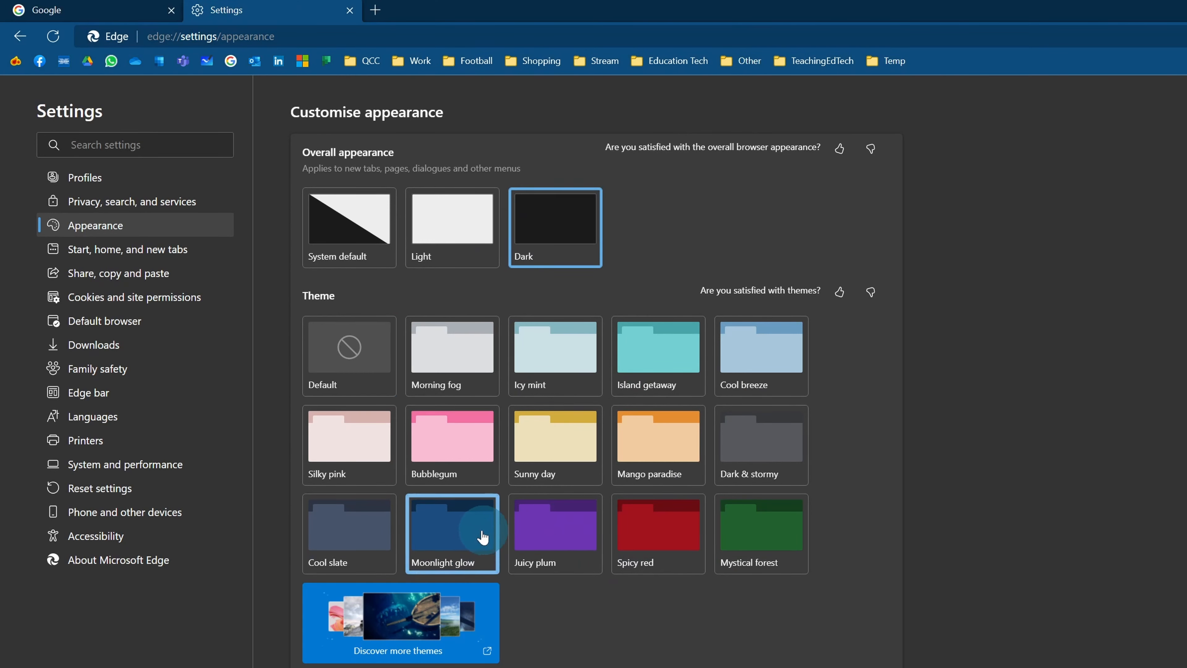
pyautogui.click(452, 219)
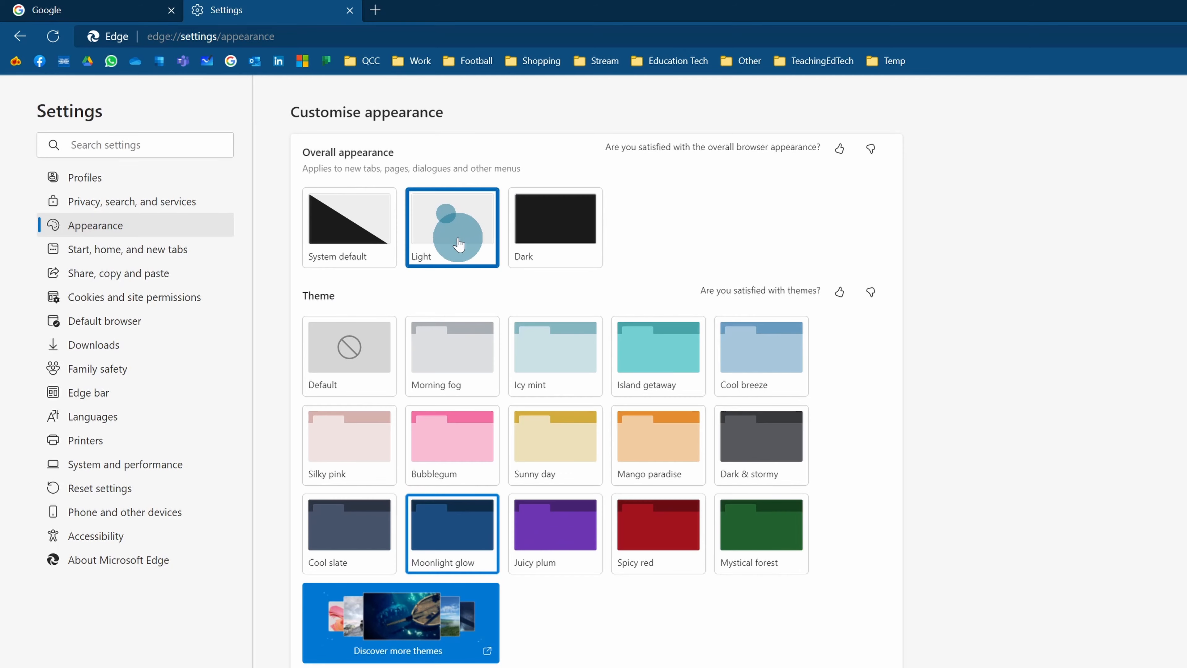
pyautogui.click(555, 219)
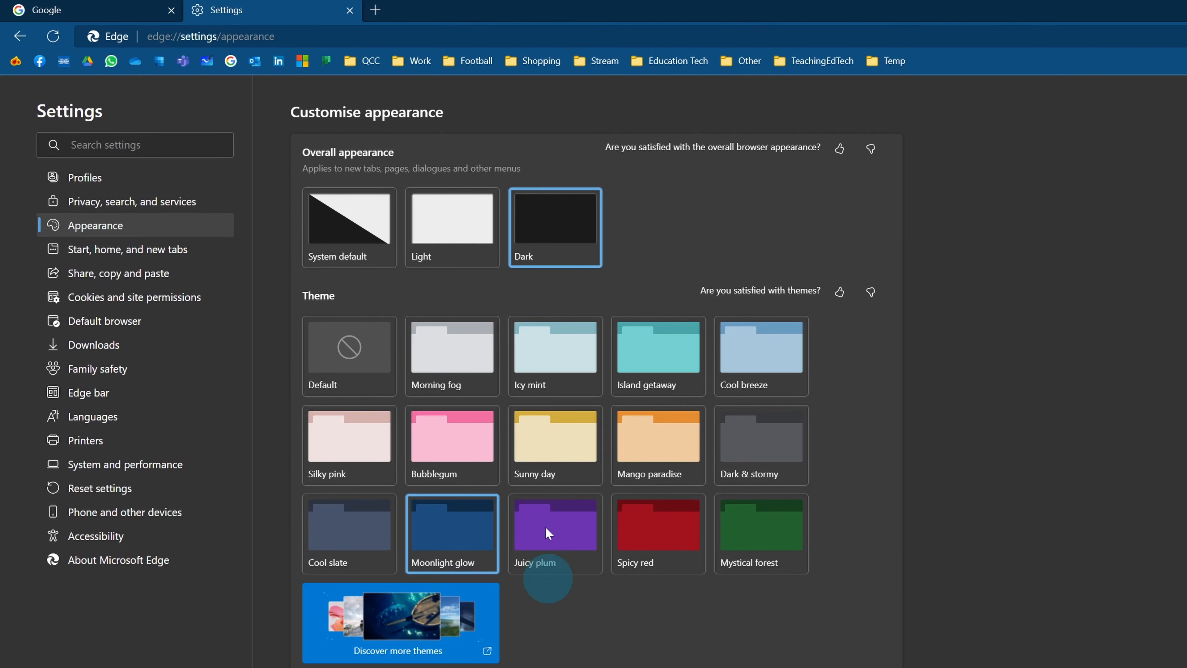
pyautogui.moveTo(452, 227)
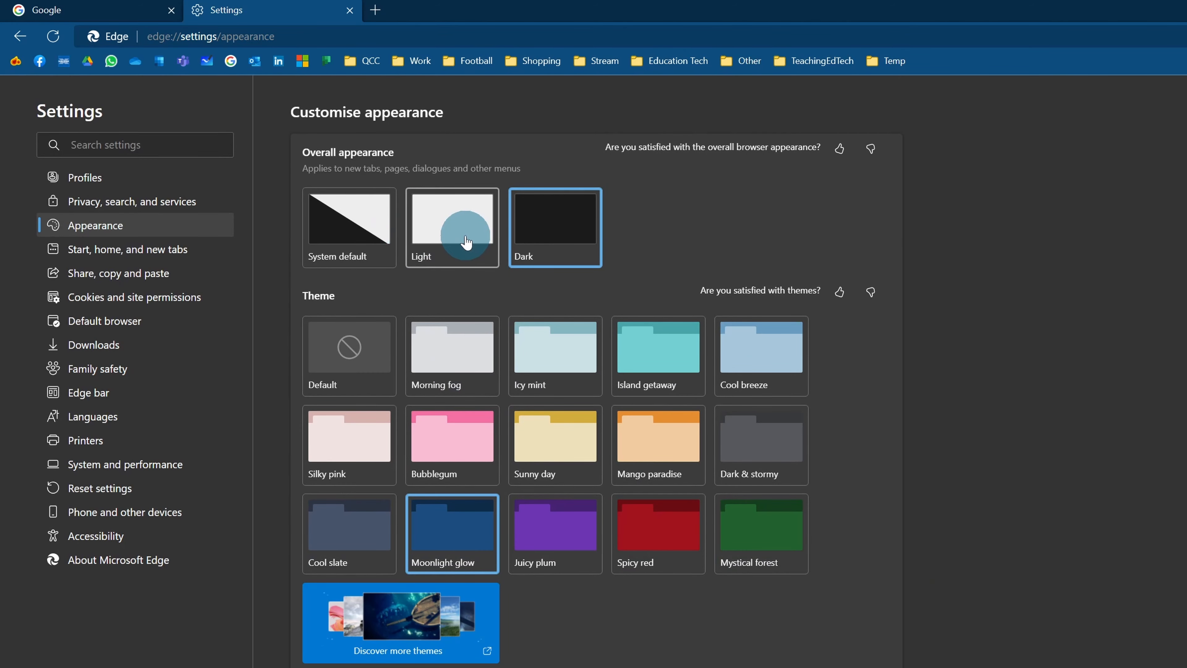
pyautogui.click(348, 348)
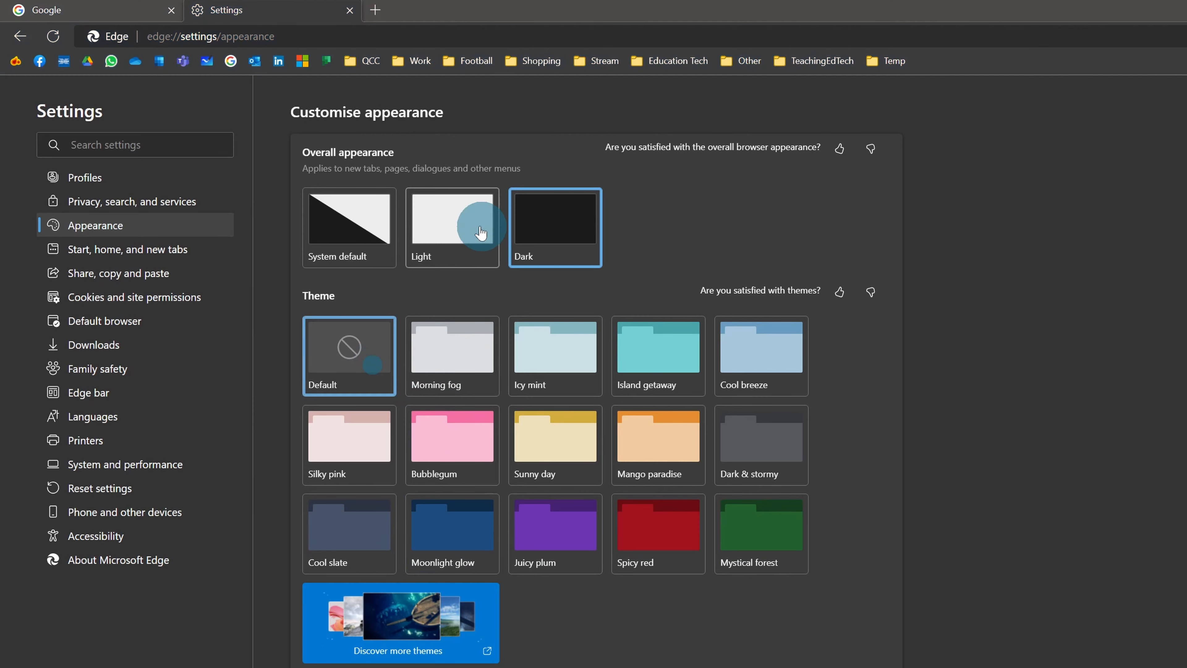
pyautogui.click(452, 218)
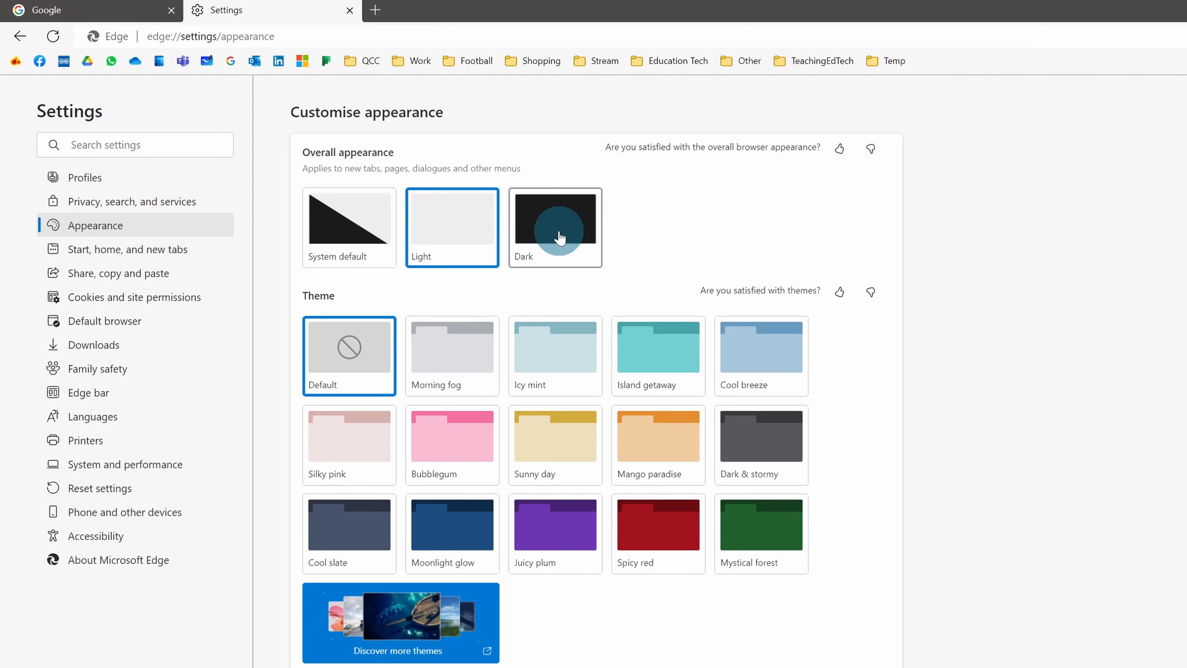
pyautogui.click(554, 220)
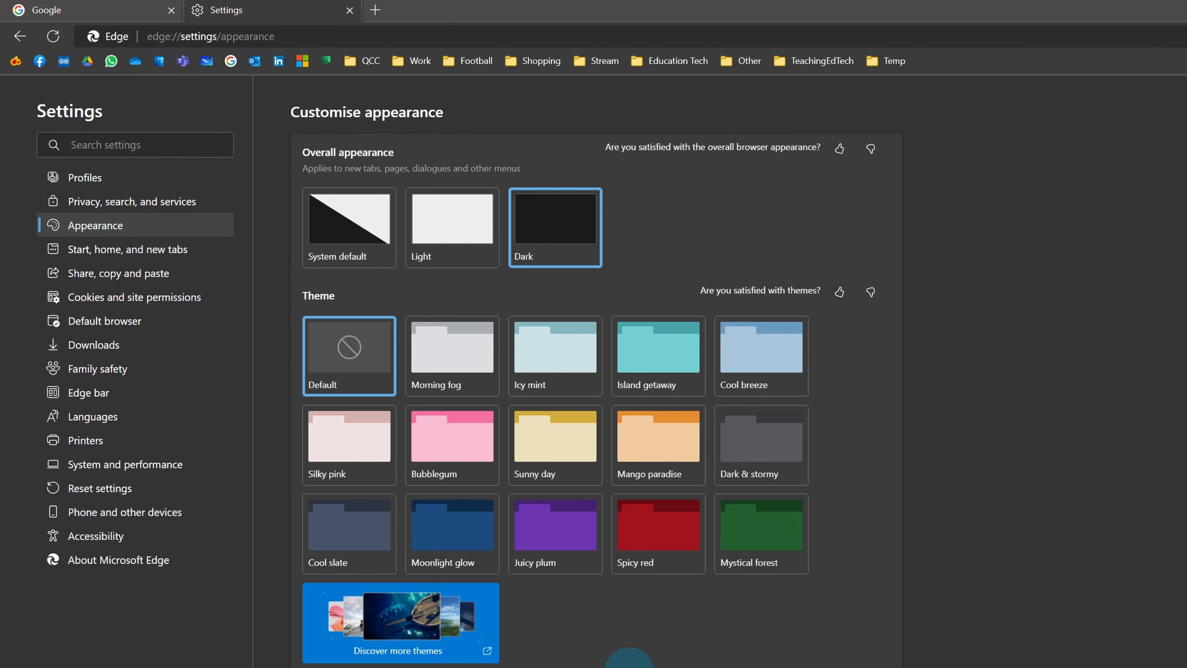